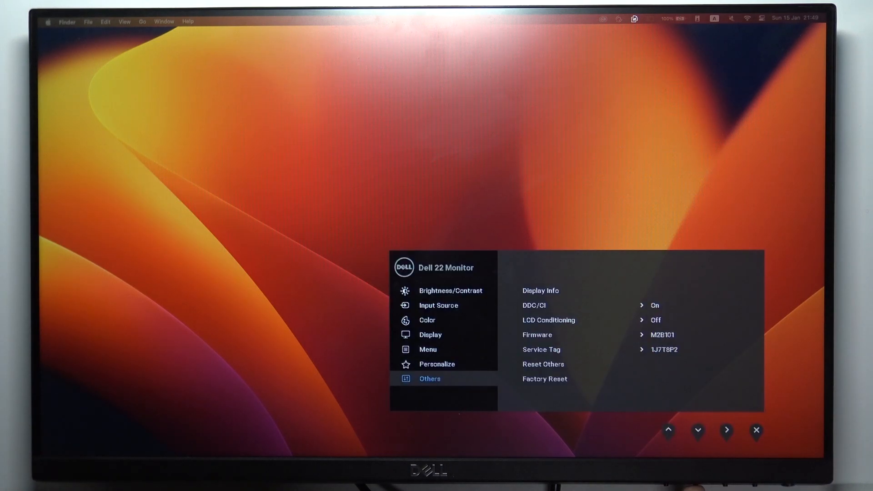
Move up to Personalize, then return down into the Others submenu at Display Info.
left_click(669, 431)
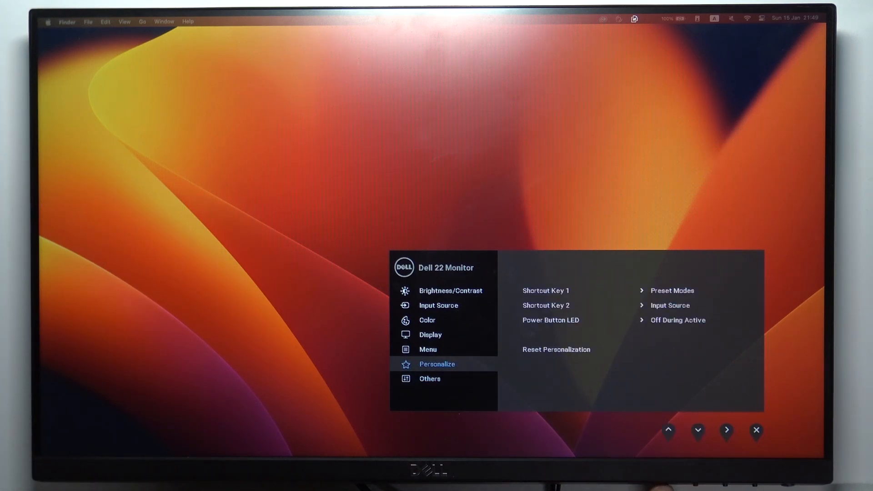
left_click(430, 335)
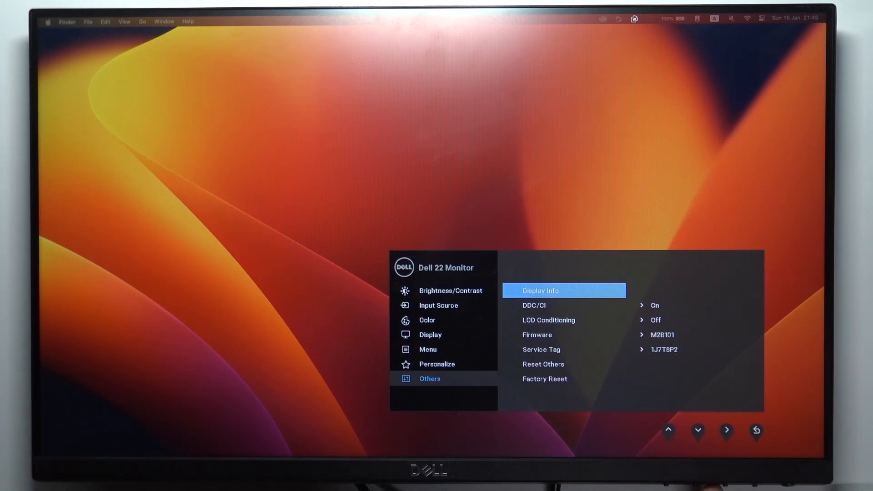
Highlight DDC/CI in Others and open its On/Off choices, with On checked.
left_click(698, 432)
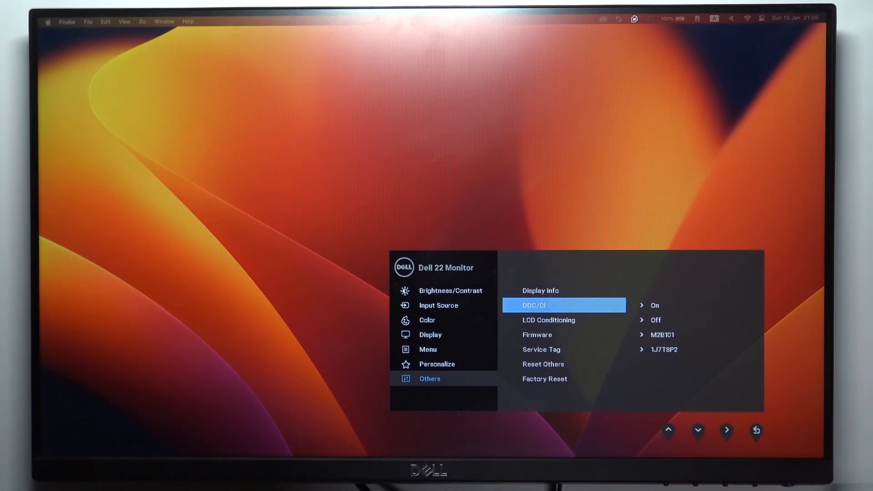
left_click(727, 431)
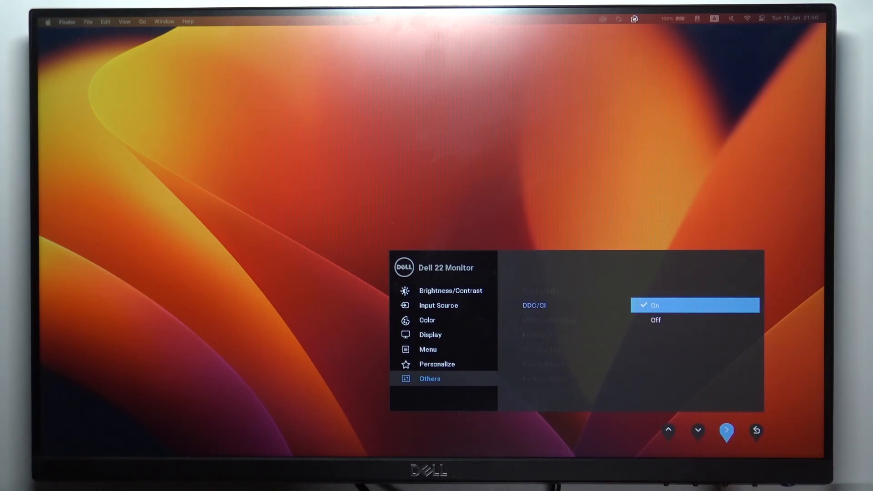